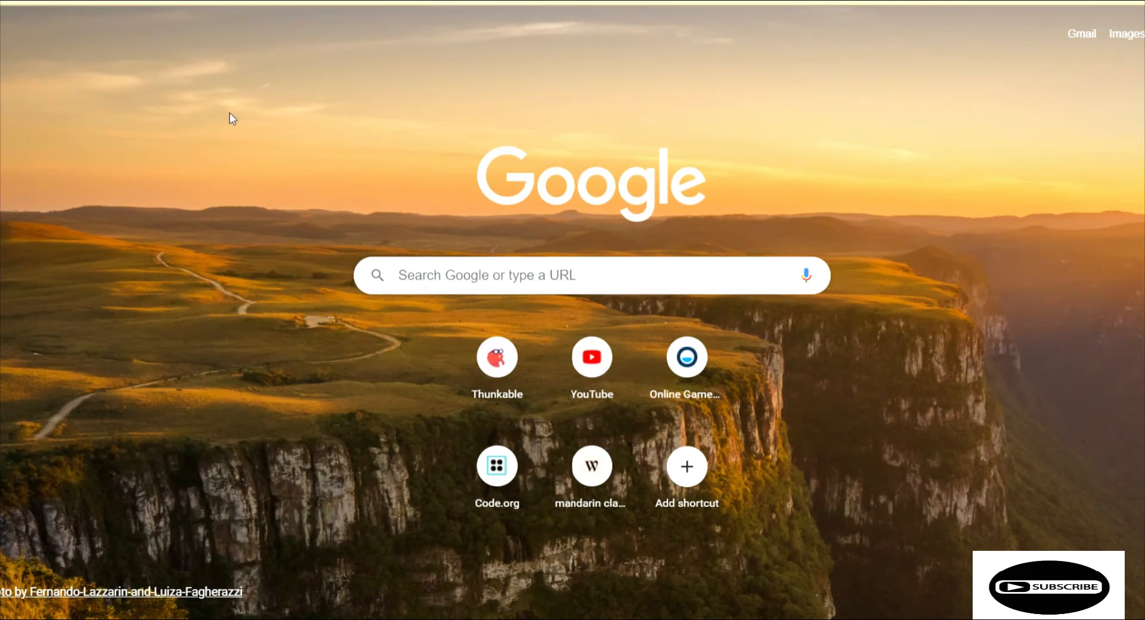
pyautogui.moveTo(226, 73)
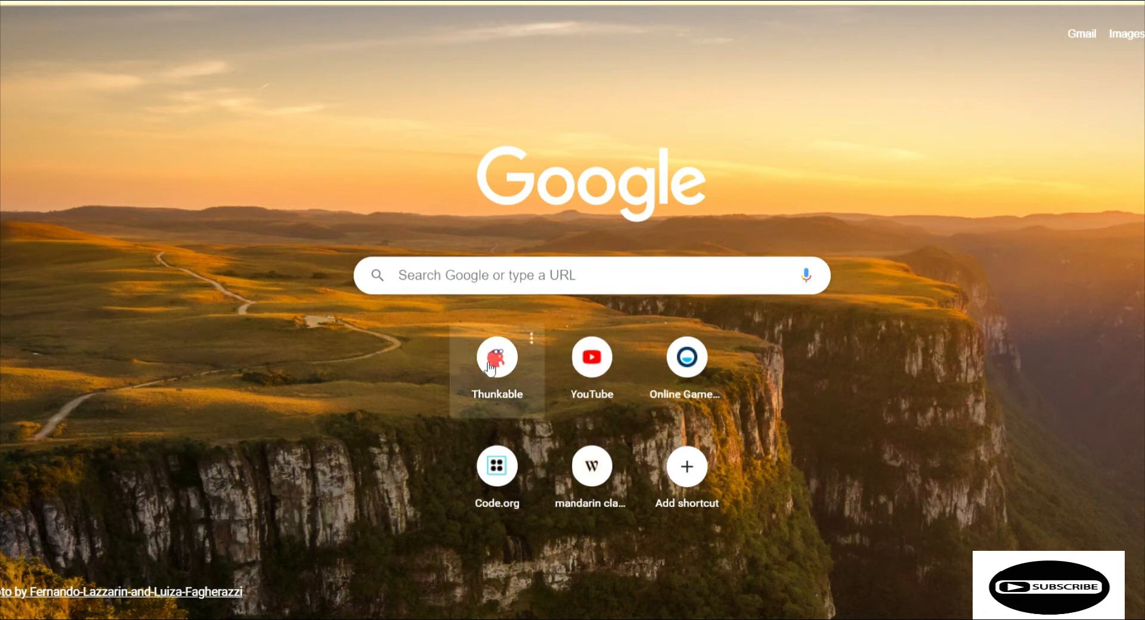
# Step: Open the Thunkable sign-in page from Chrome's new tab shortcut tile
pyautogui.click(497, 357)
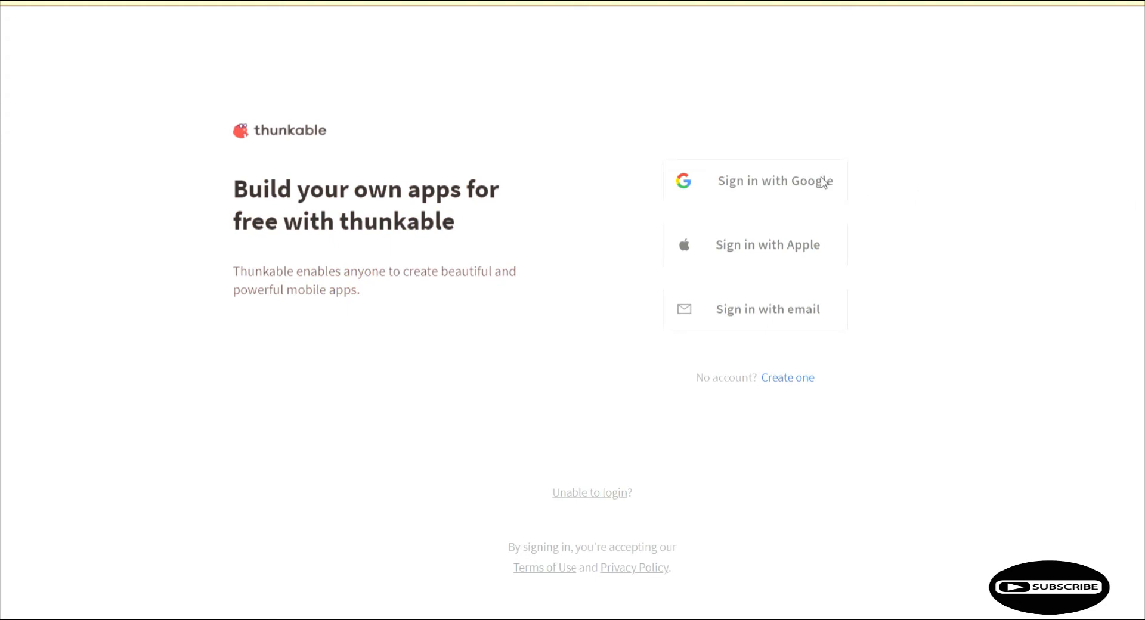
pyautogui.moveTo(758, 534)
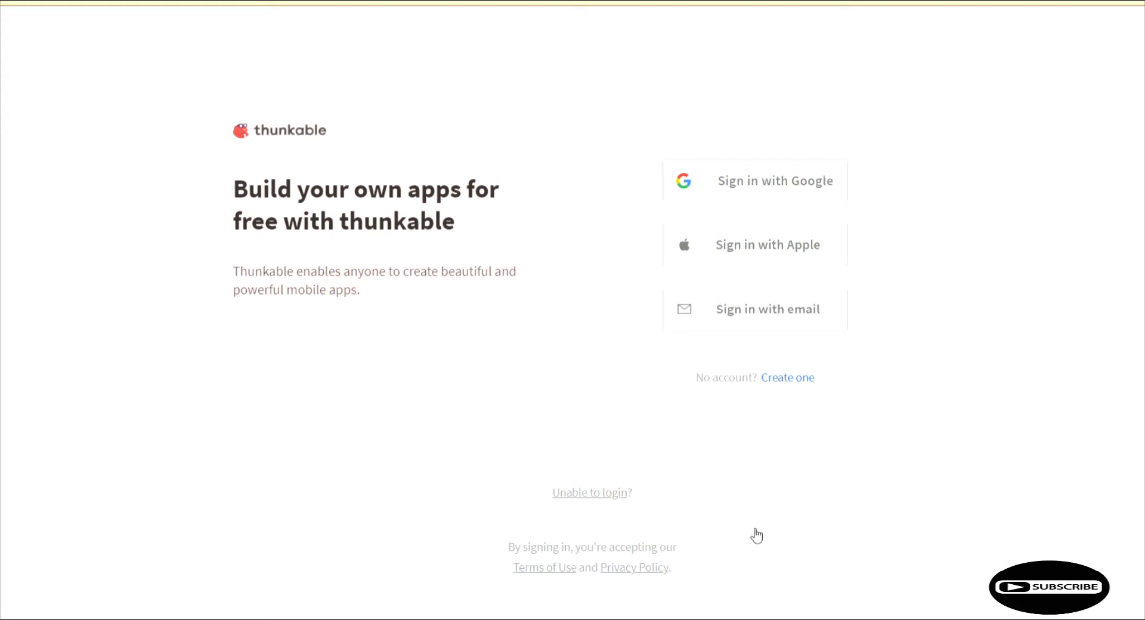
pyautogui.moveTo(514, 358)
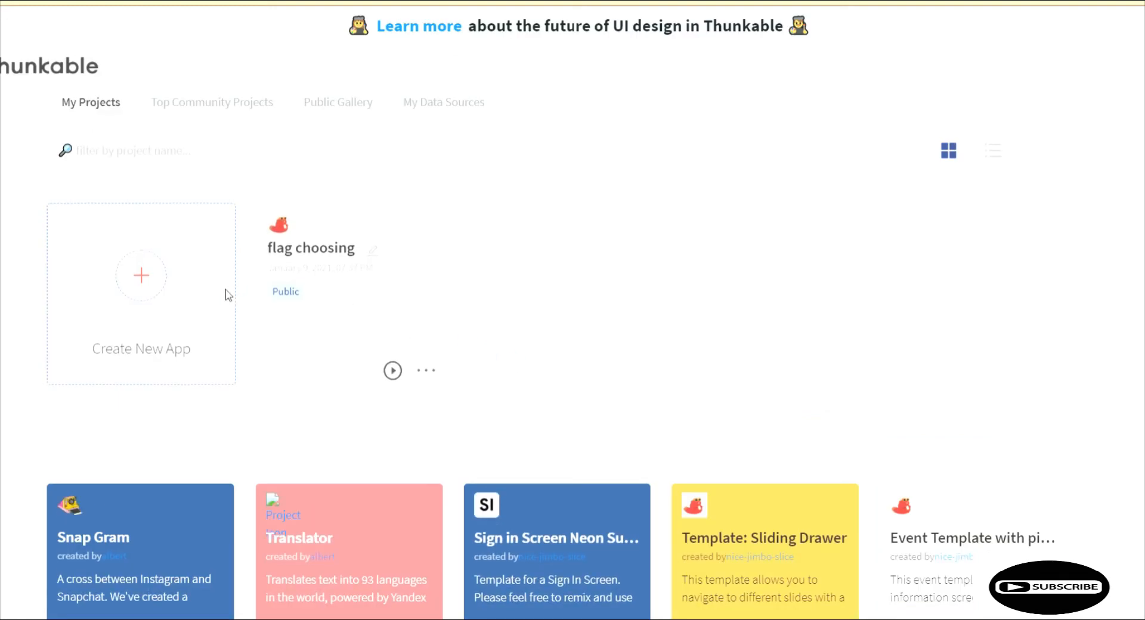
# Step: Create a new Thunkable app project named 'mad'
pyautogui.click(141, 275)
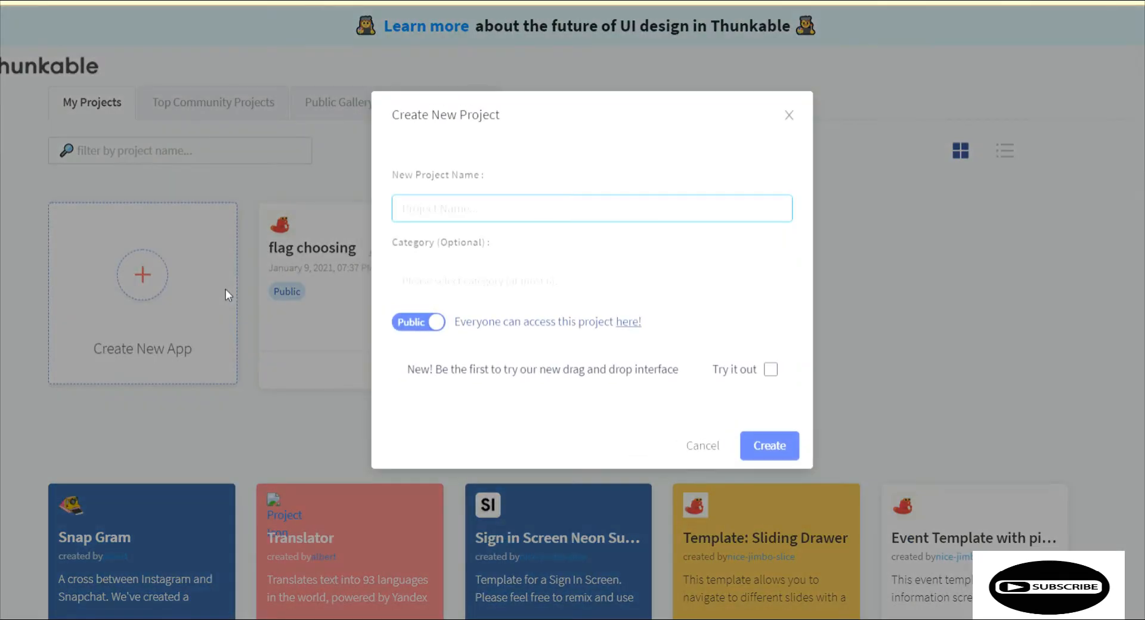
pyautogui.write(',mad')
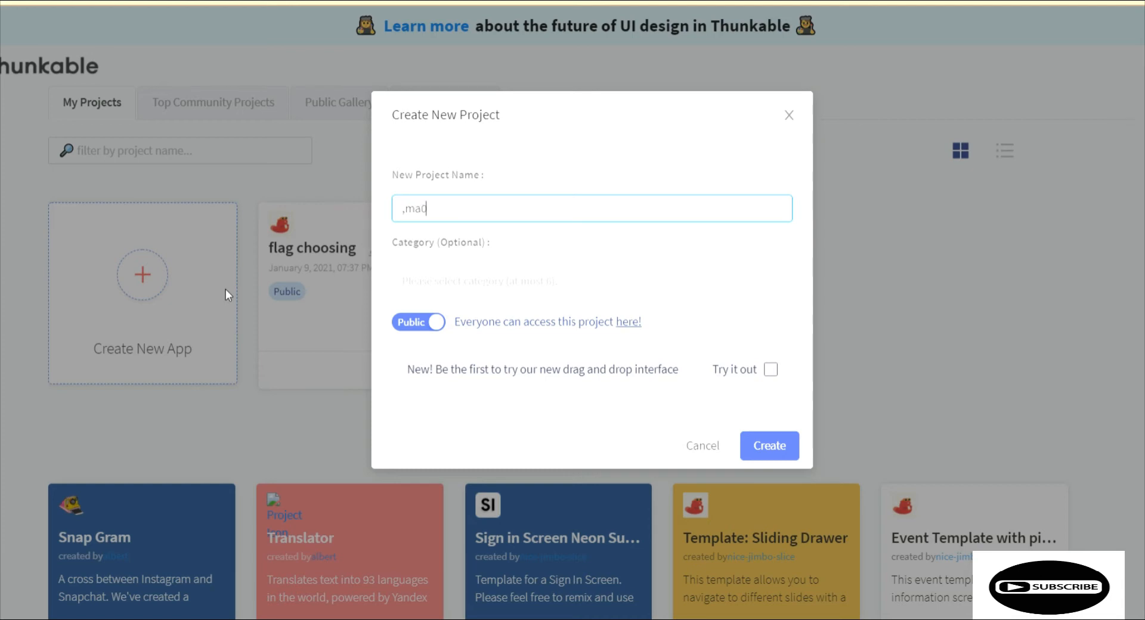
pyautogui.click(768, 445)
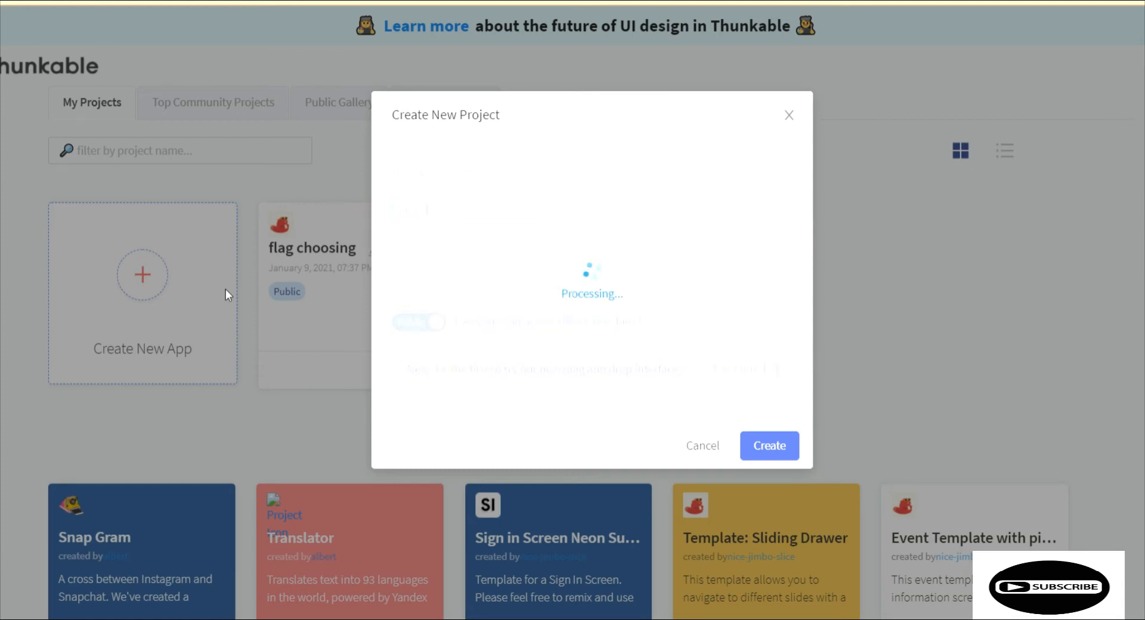
pyautogui.click(768, 445)
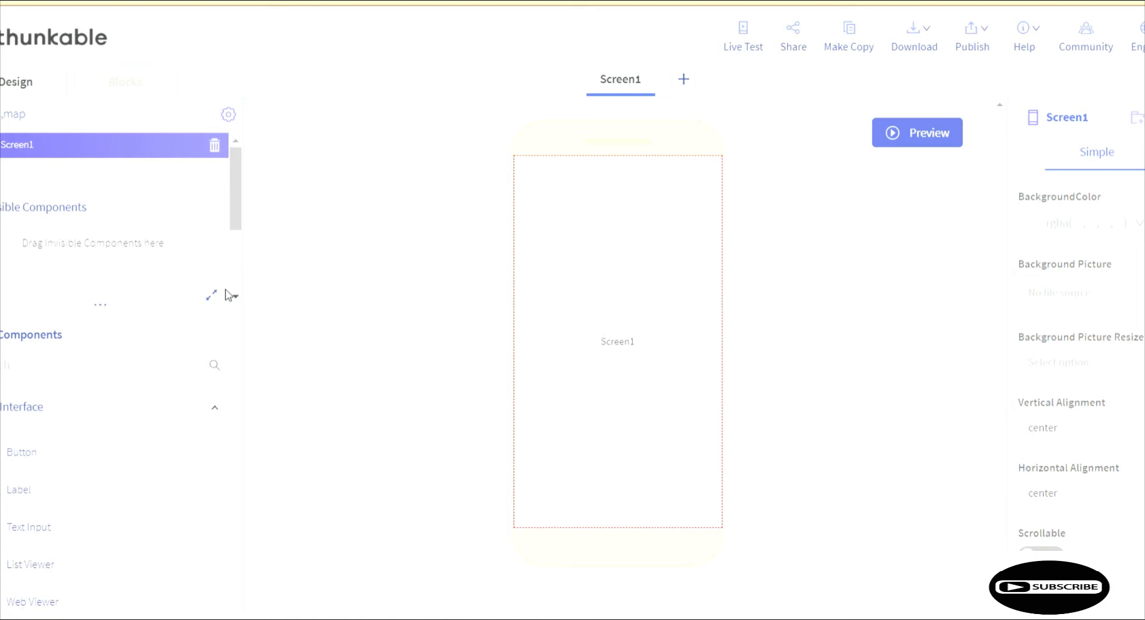
# Step: Browse the blank Screen1 Design workspace, then open a new Google browser tab
pyautogui.click(110, 365)
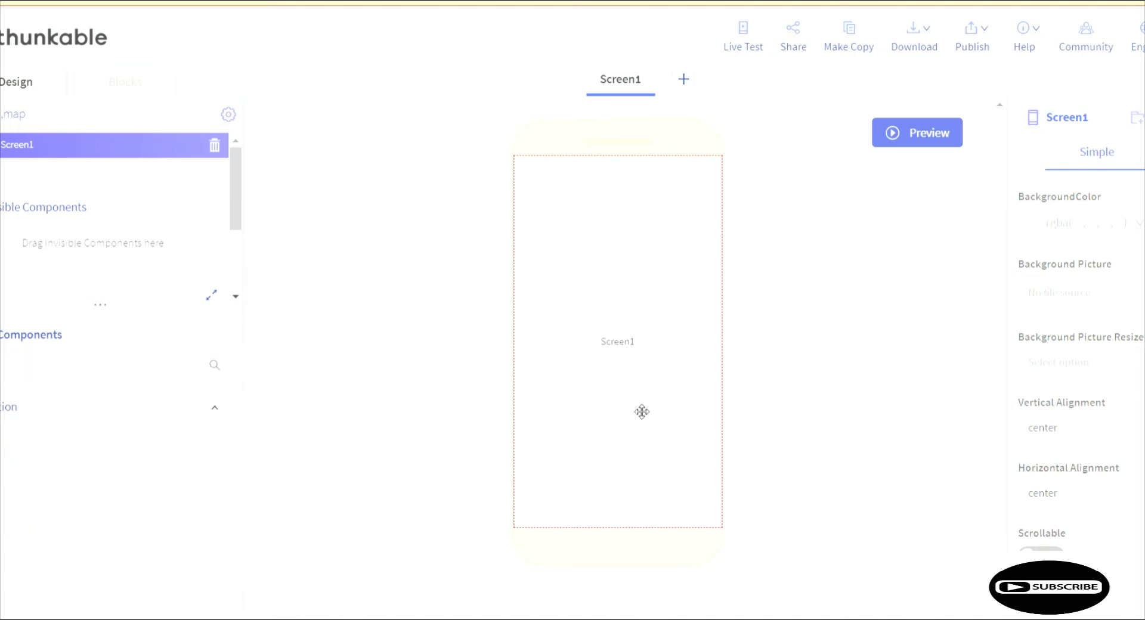
pyautogui.click(124, 81)
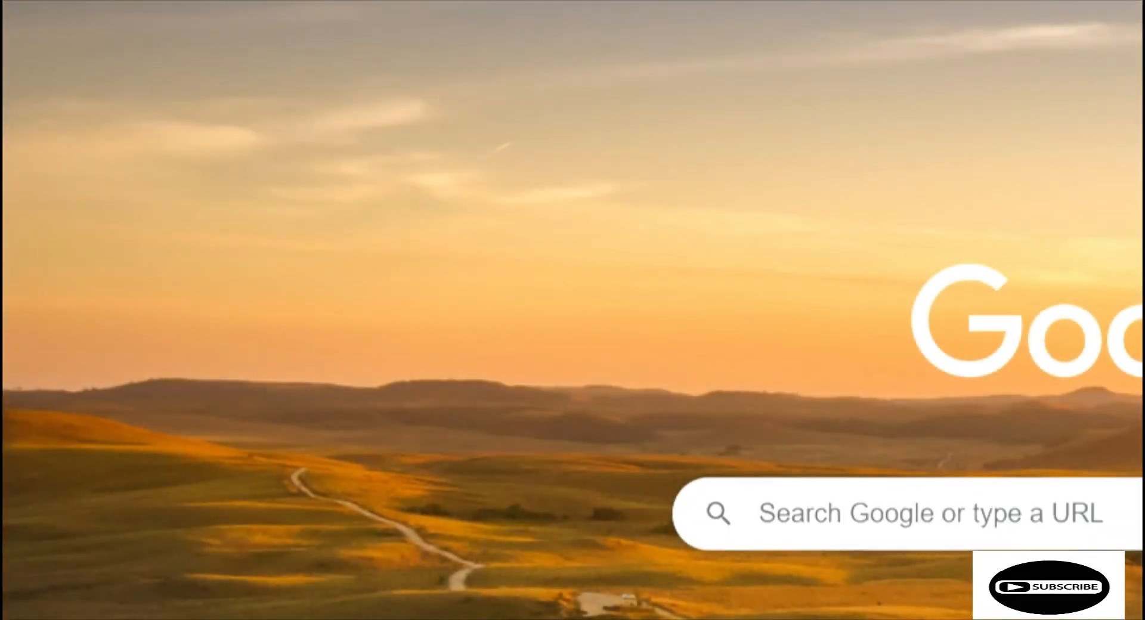
# Step: Search Google for 'amoeba mall de goa latitude and longitude'
pyautogui.write('omegle')
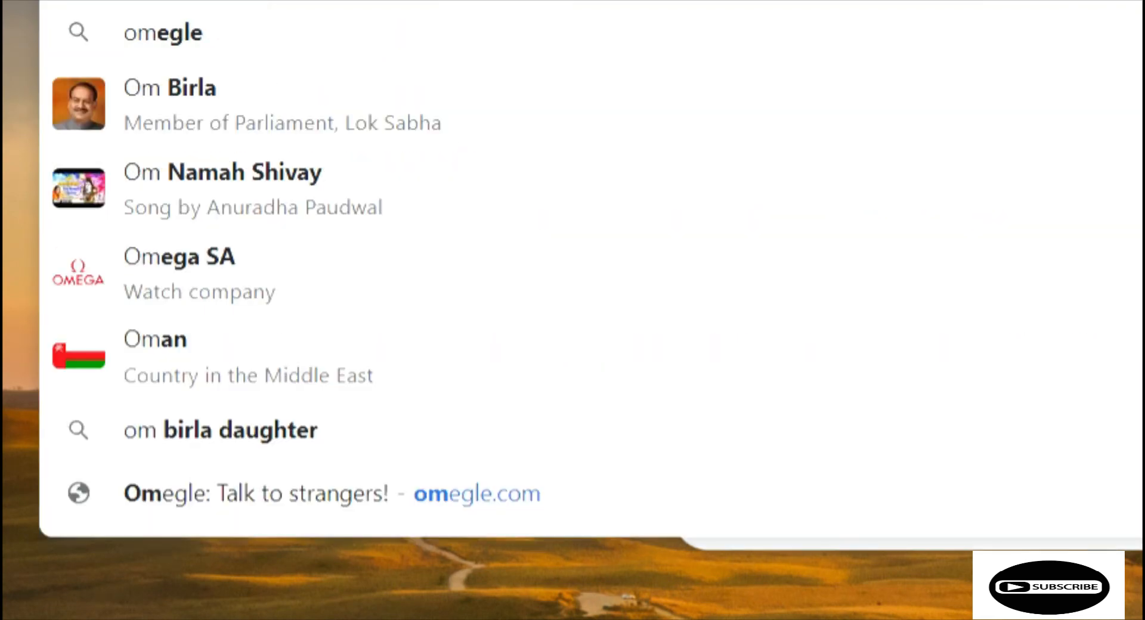
pyautogui.write('amoeba')
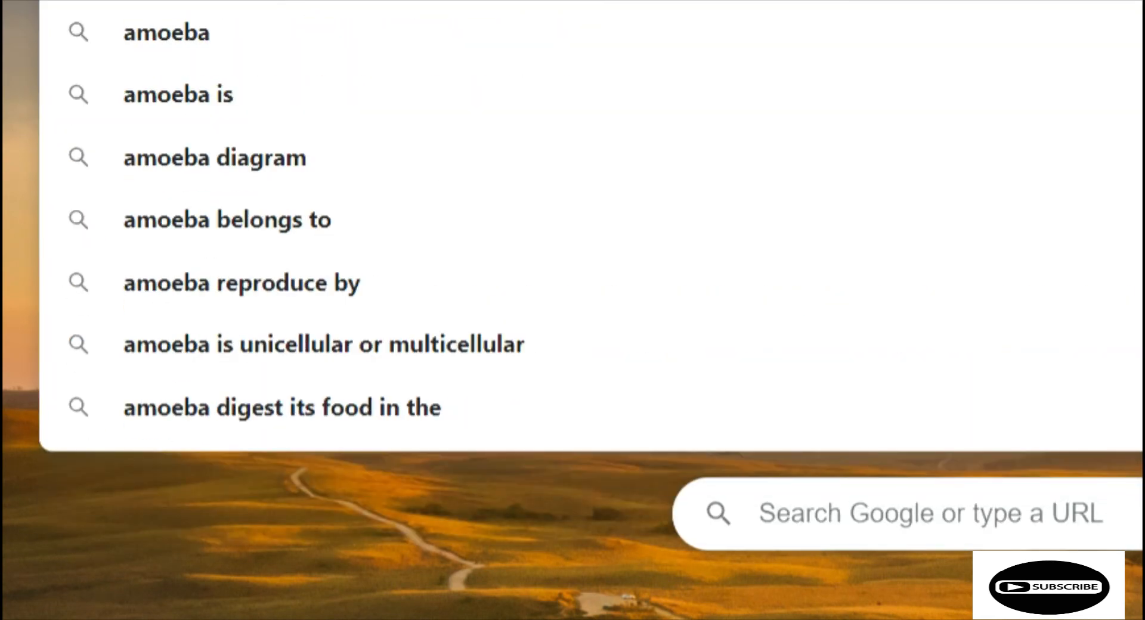
pyautogui.write('meaning')
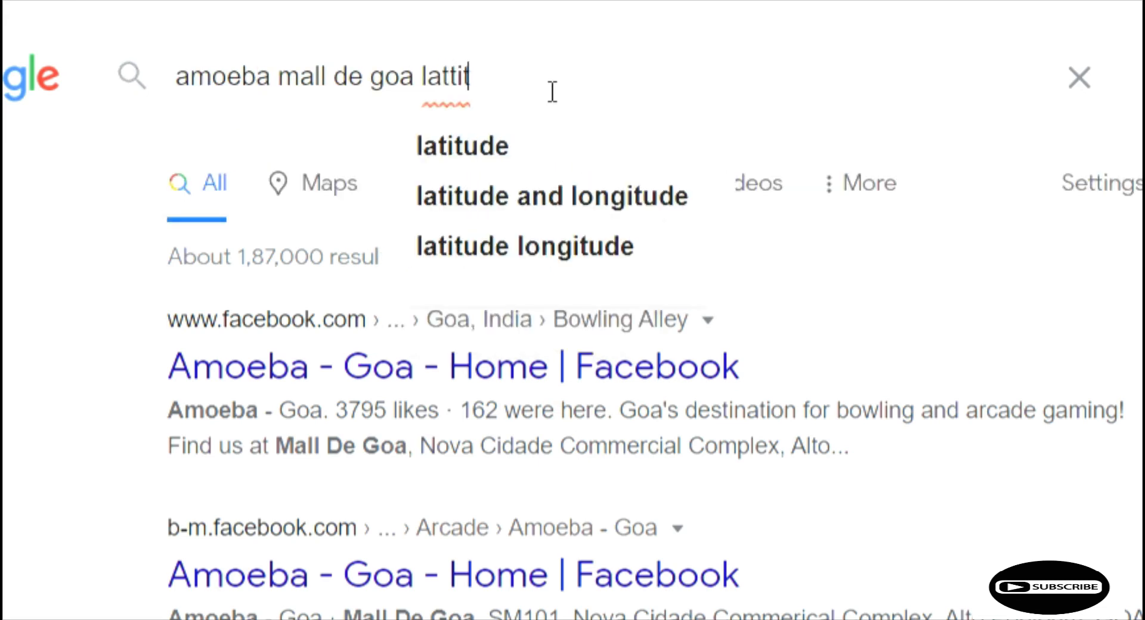
pyautogui.click(550, 195)
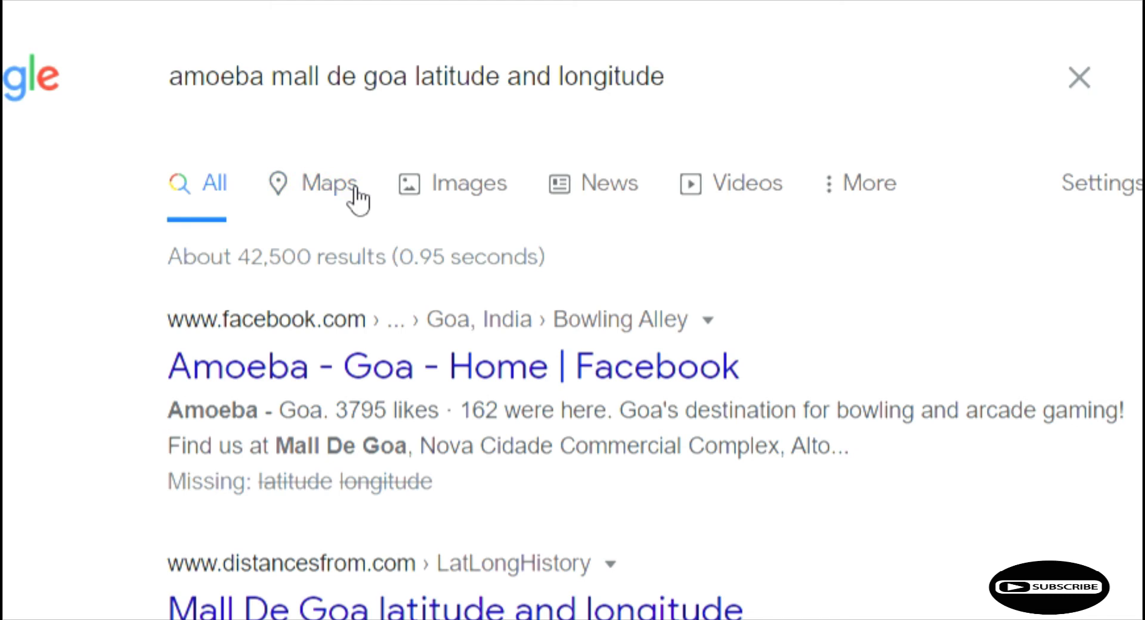
# Step: Show Amoeba at Mall De Goa on Google Maps and scroll its info panel
pyautogui.click(328, 182)
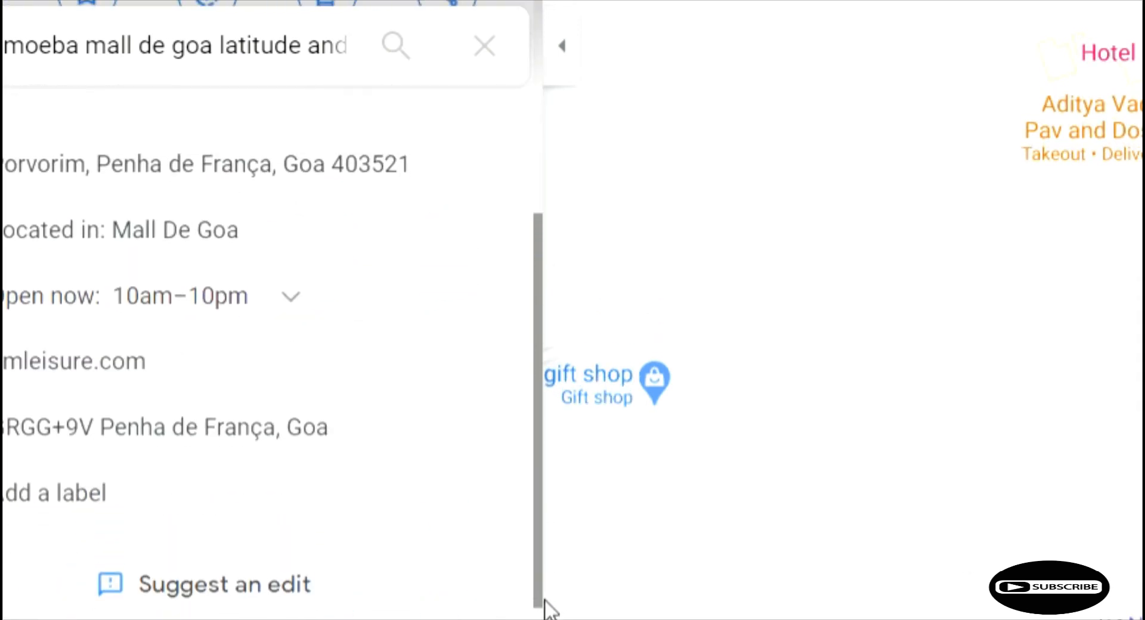
pyautogui.scroll(-3)
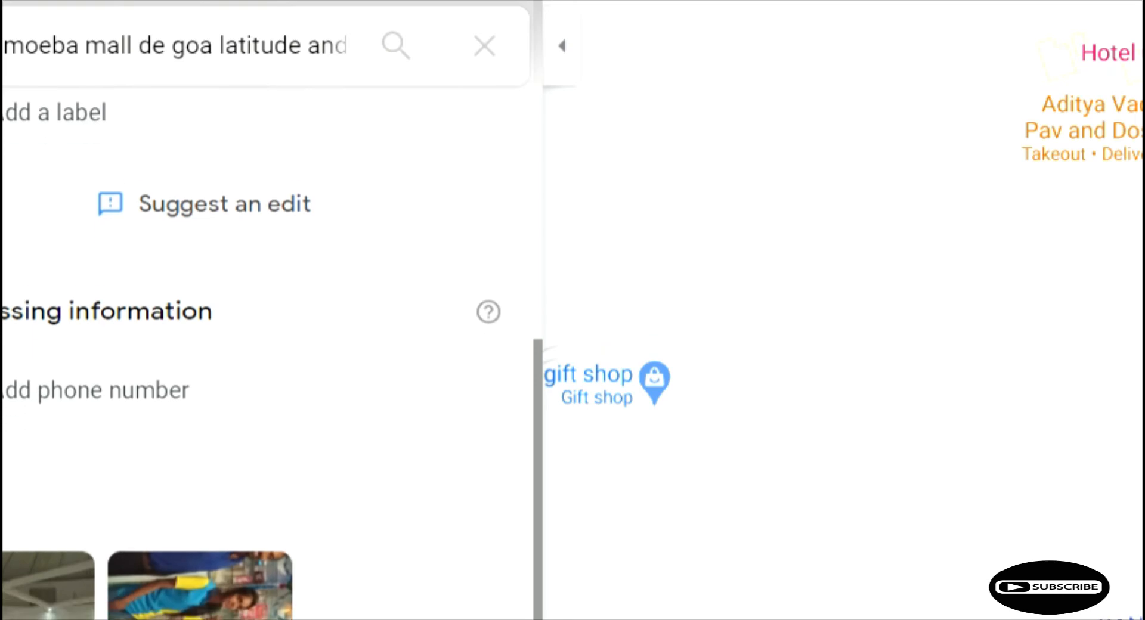
pyautogui.scroll(-3)
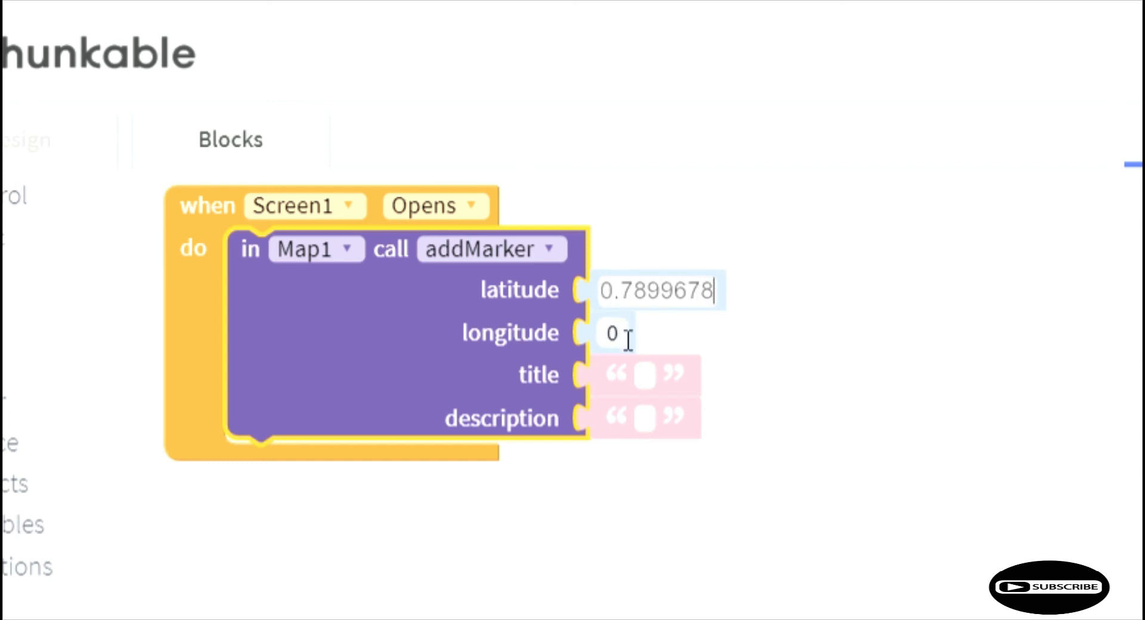
# Step: Enter latitude 0.7899678 and longitude 5.7896785 in the addMarker number blocks
pyautogui.write('5')
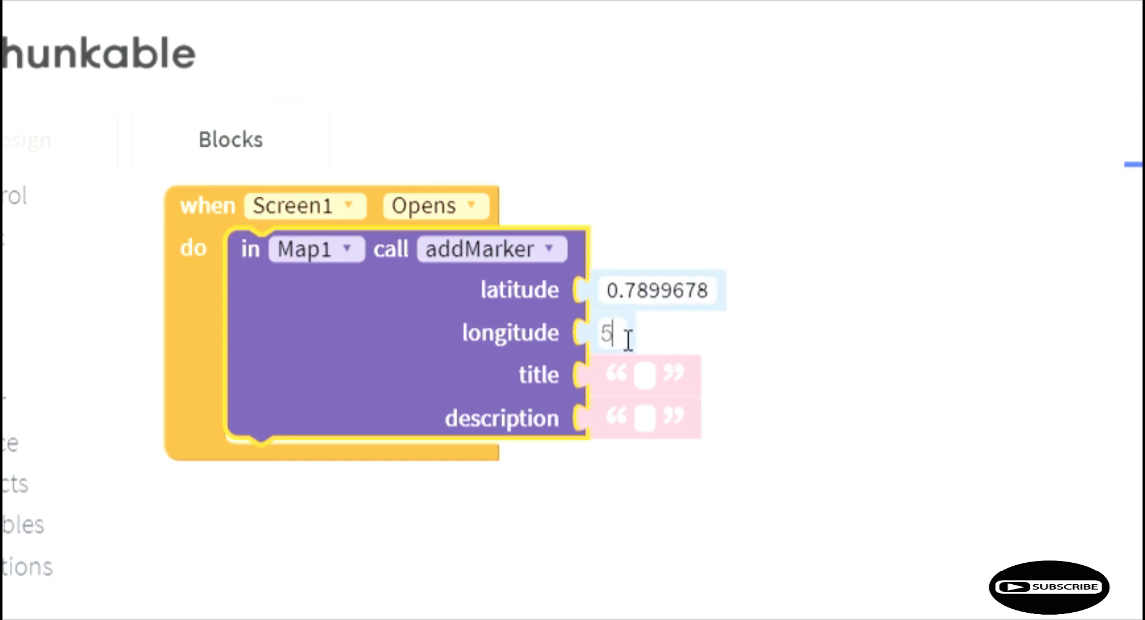
pyautogui.write('.7896785')
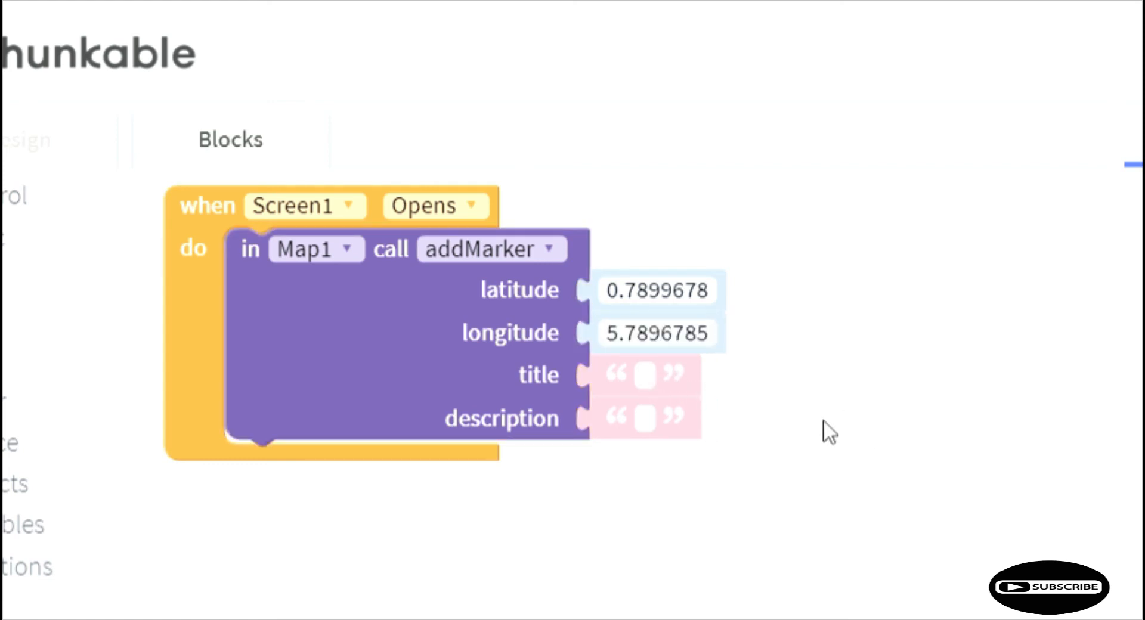
pyautogui.write('omoeba at ,m')
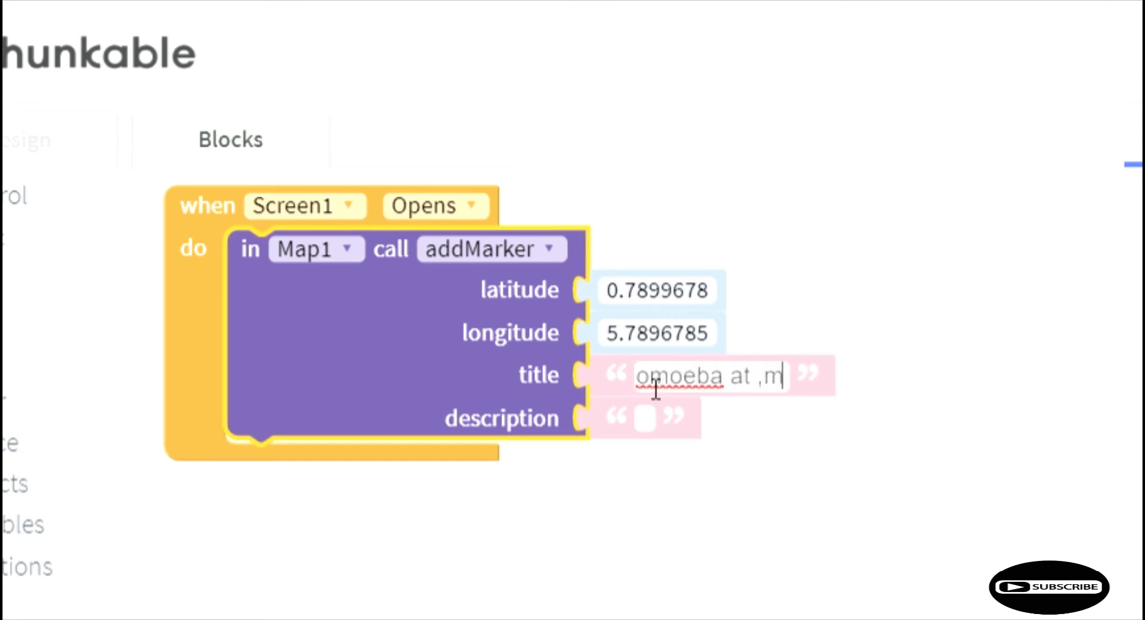
# Step: Correct the marker title to 'omoeba at mall de goa' and add description 'play area'
pyautogui.press('Backspace')
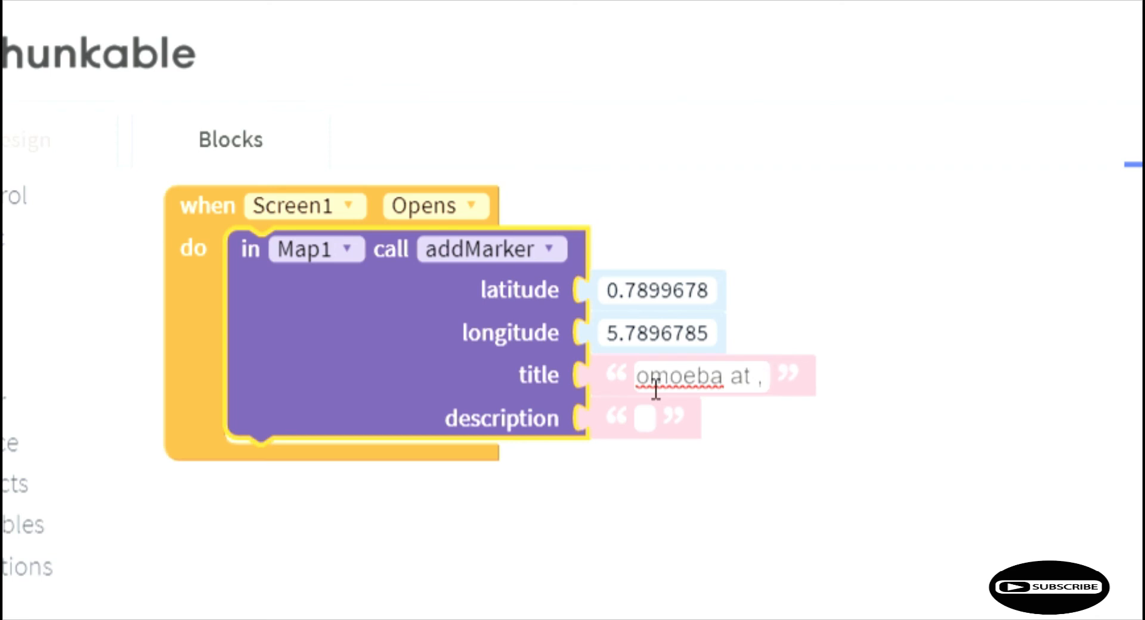
pyautogui.write('mall de goa')
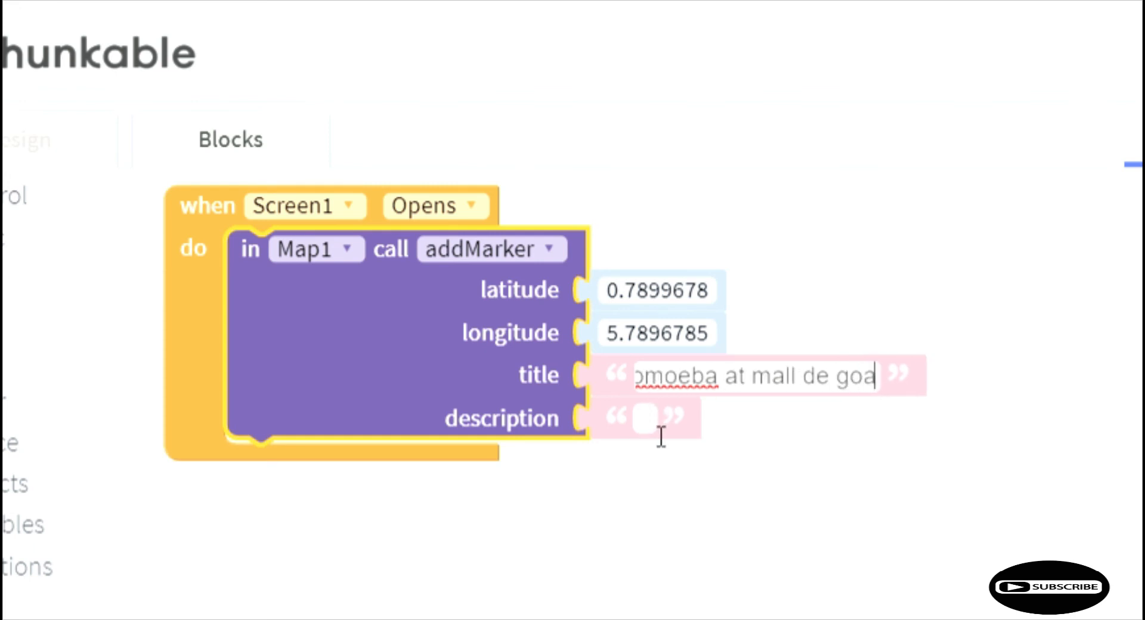
pyautogui.click(643, 417)
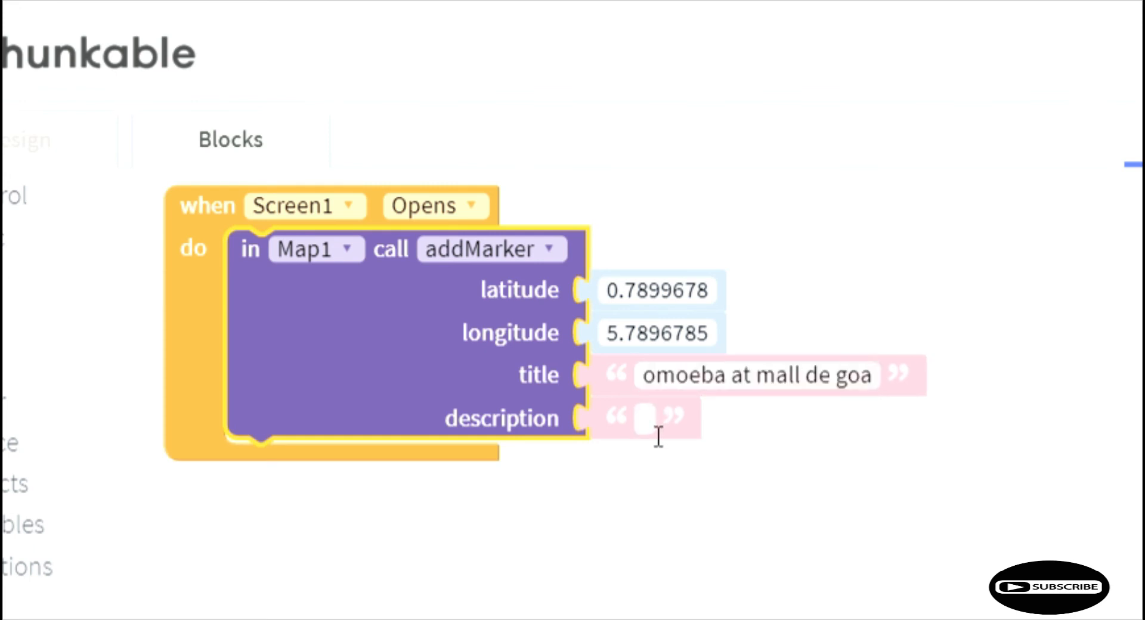
pyautogui.write('play area')
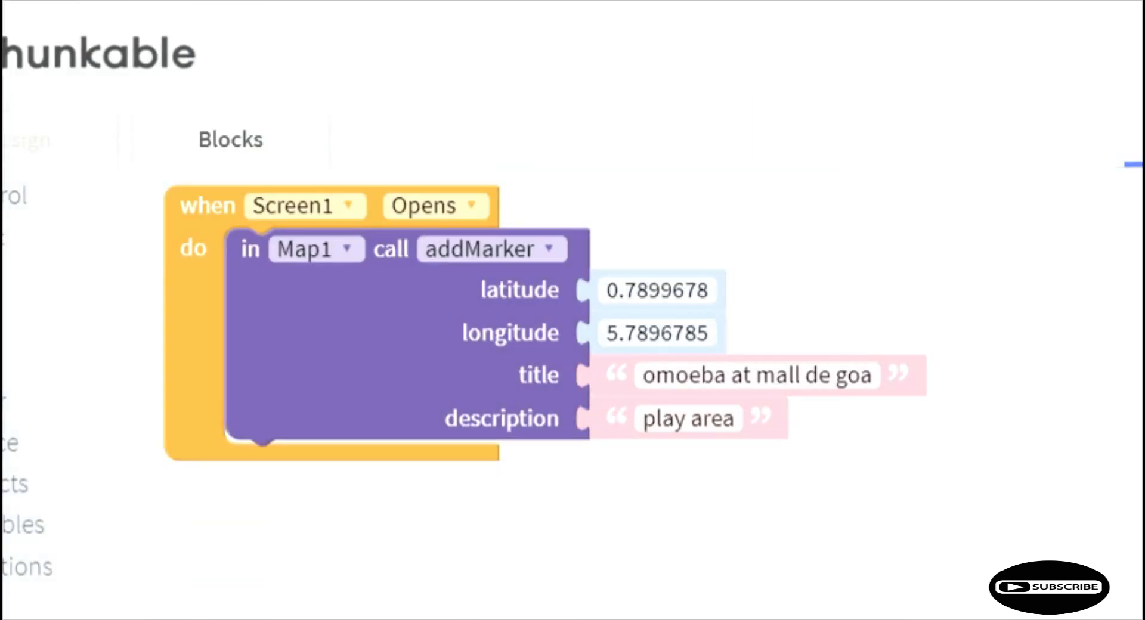
pyautogui.moveTo(853, 409)
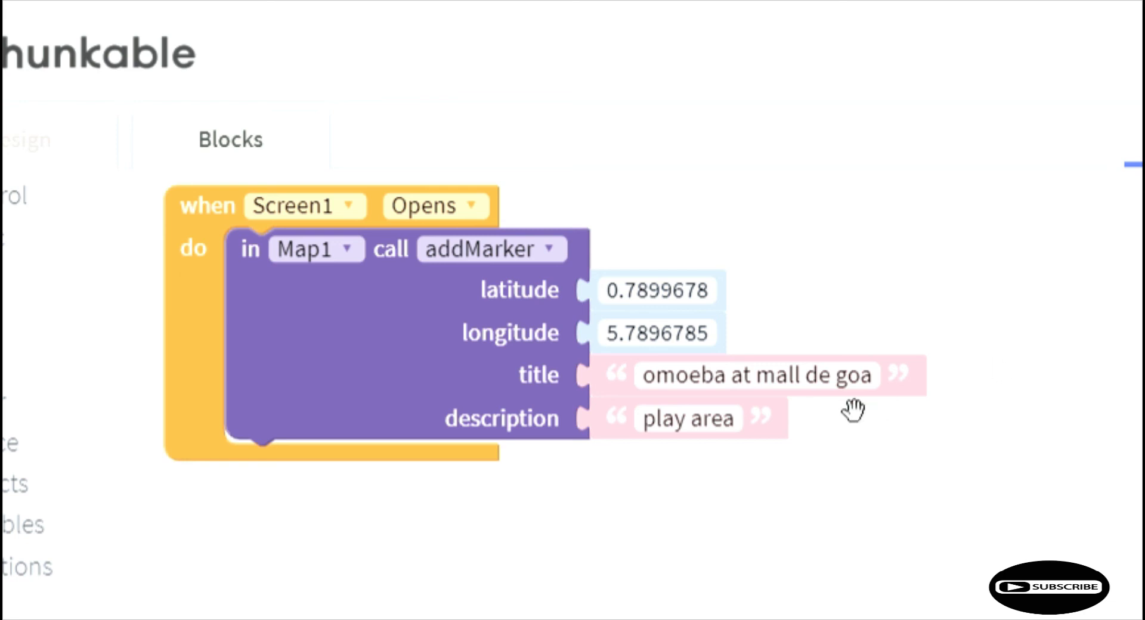
pyautogui.moveTo(1022, 401)
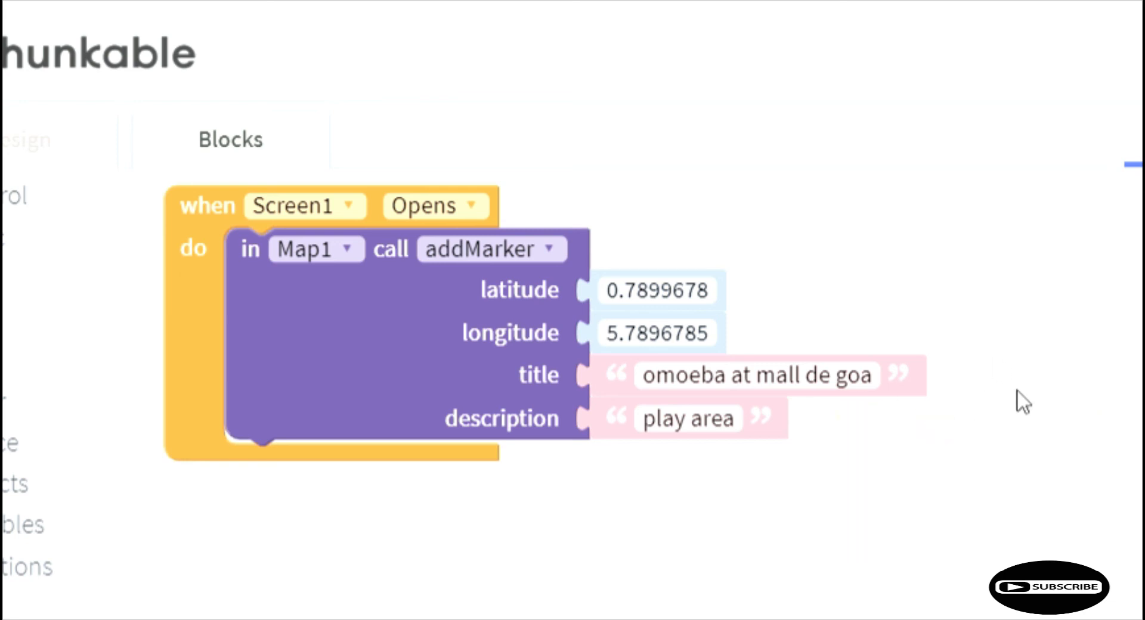